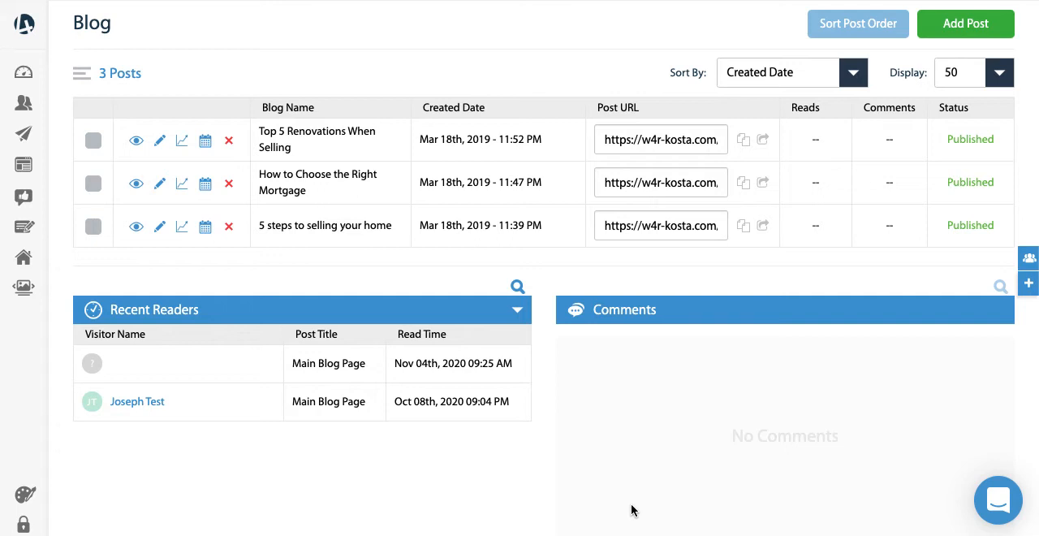
pyautogui.moveTo(614, 398)
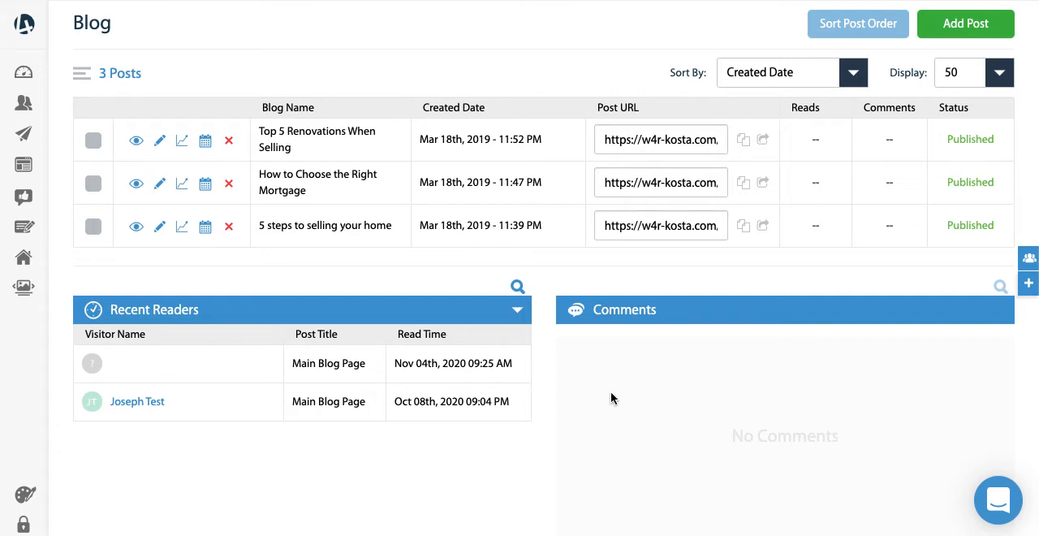
pyautogui.moveTo(299, 263)
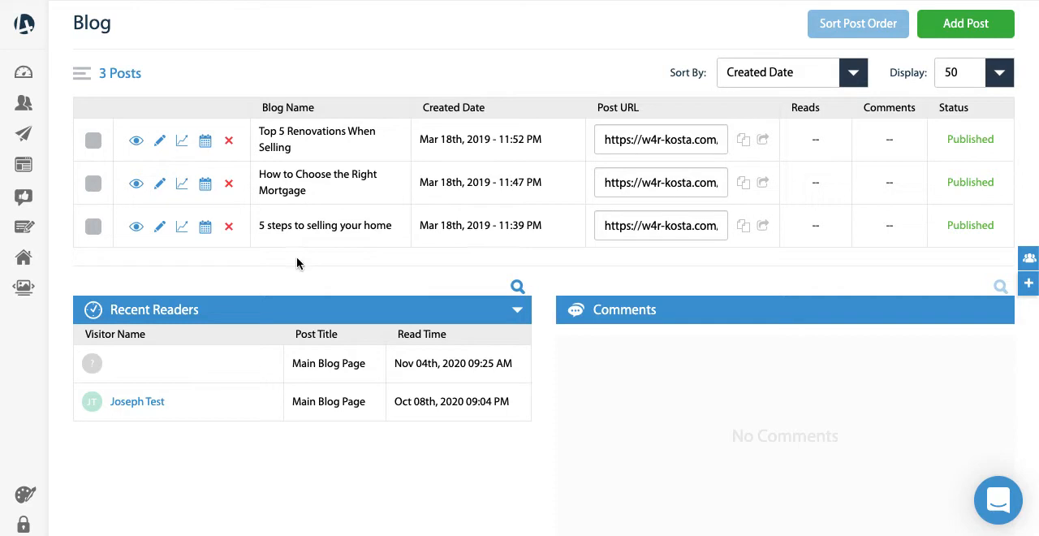
pyautogui.moveTo(244, 137)
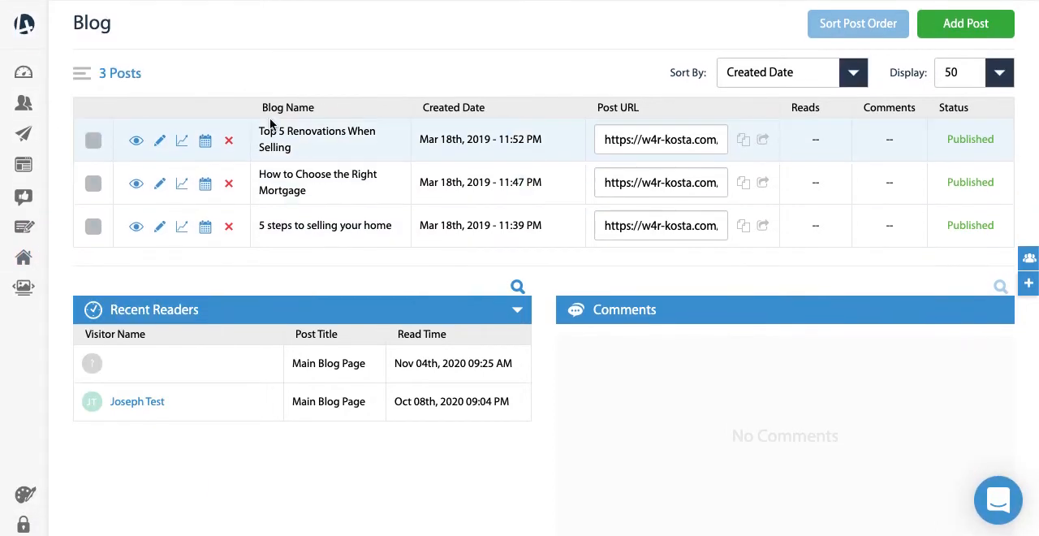
pyautogui.moveTo(160, 141)
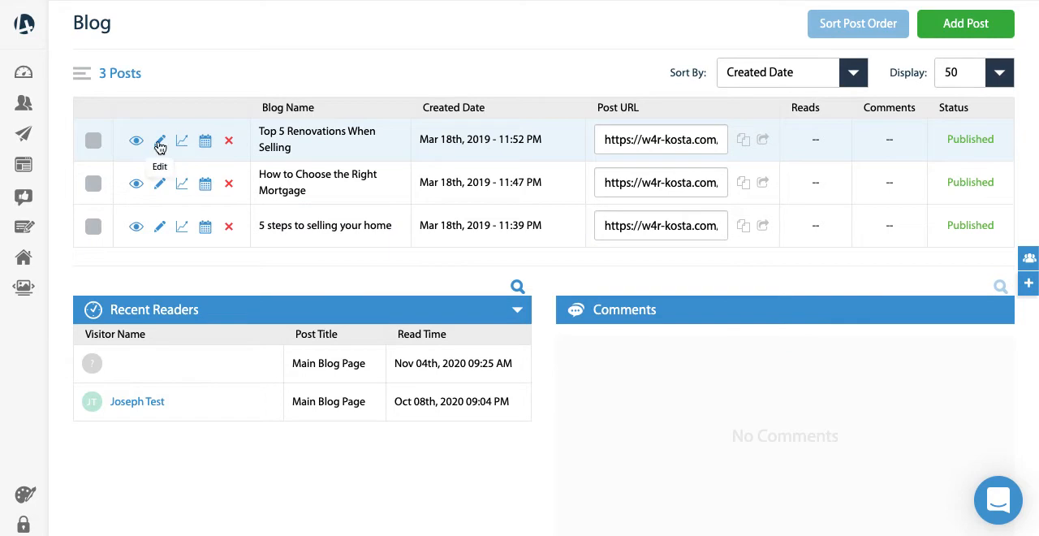
# Edit the Top 5 Renovations When Selling post and enter 'renovat' in its Post Tags field.
pyautogui.click(159, 141)
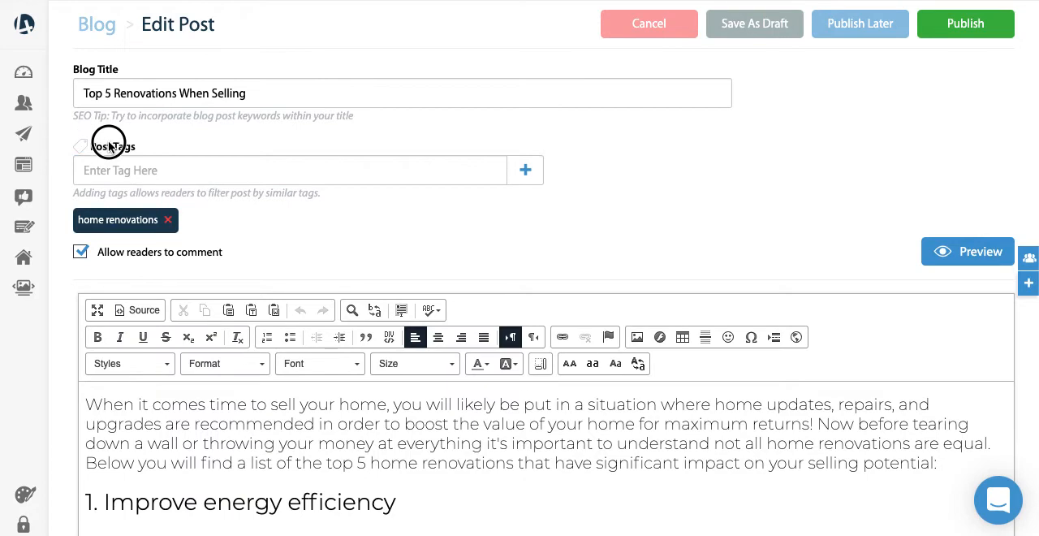
pyautogui.click(291, 170)
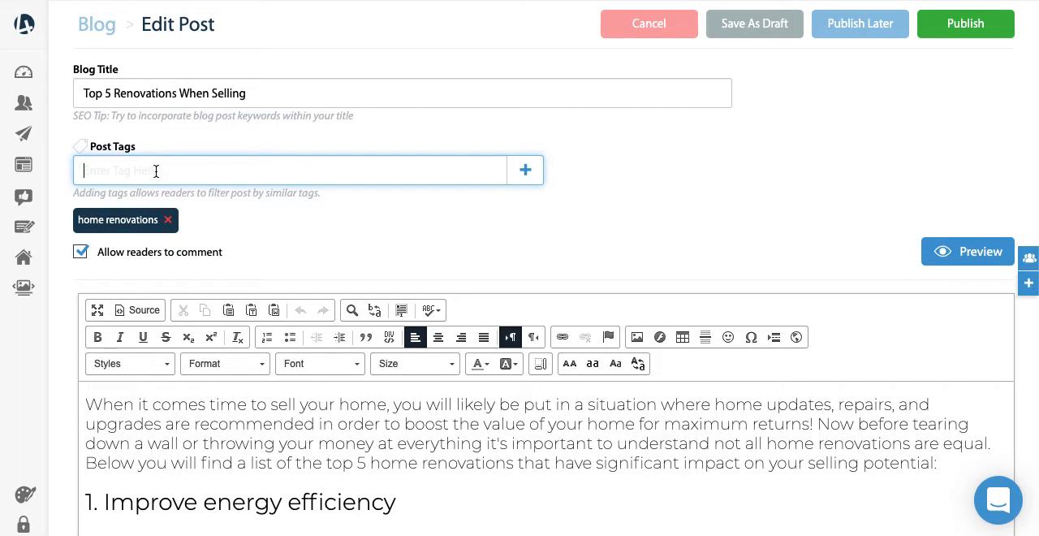
pyautogui.write('renovat')
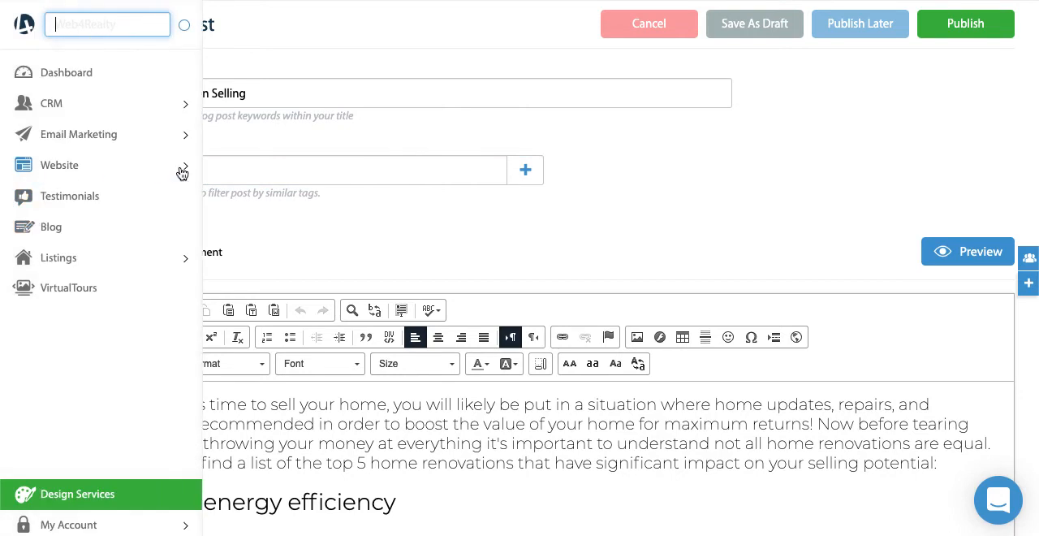
# Add a new empty section to the Home page in Website > PageManager.
pyautogui.click(58, 166)
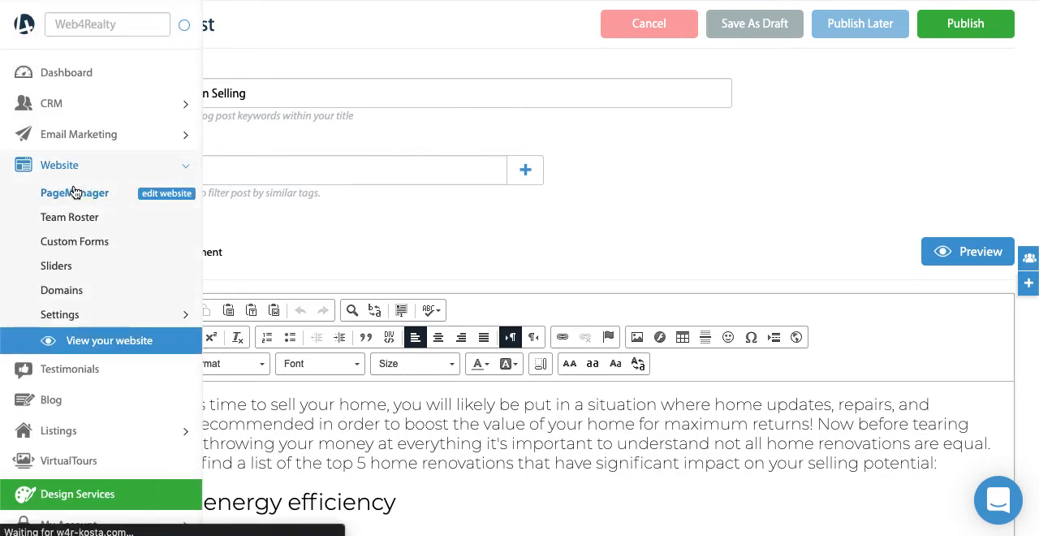
pyautogui.click(75, 192)
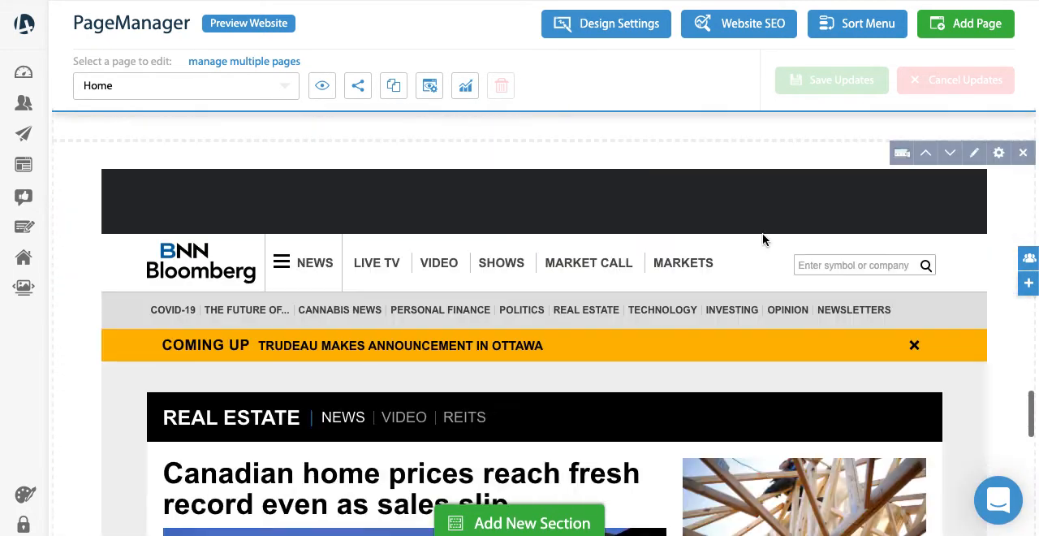
pyautogui.scroll(-3)
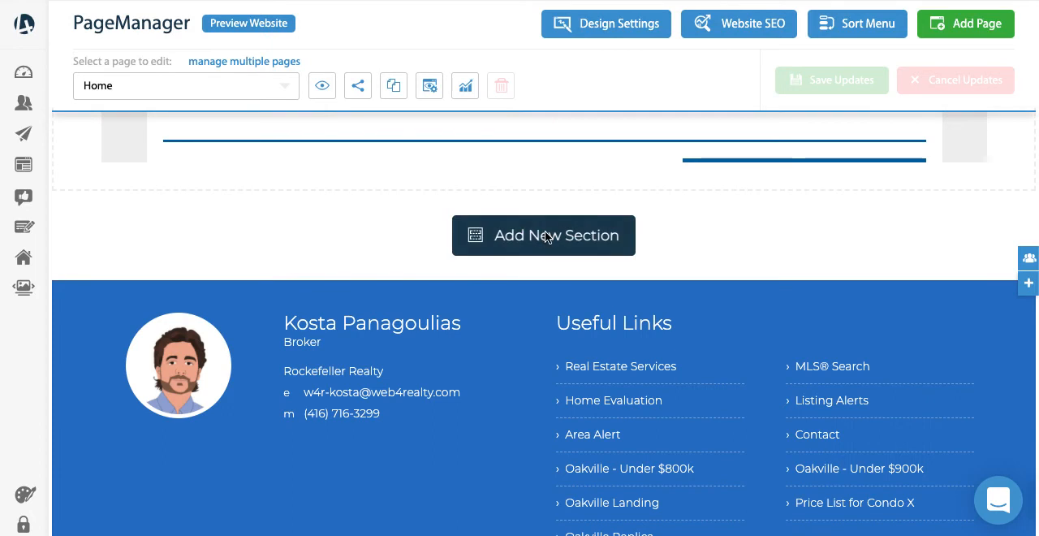
pyautogui.click(542, 236)
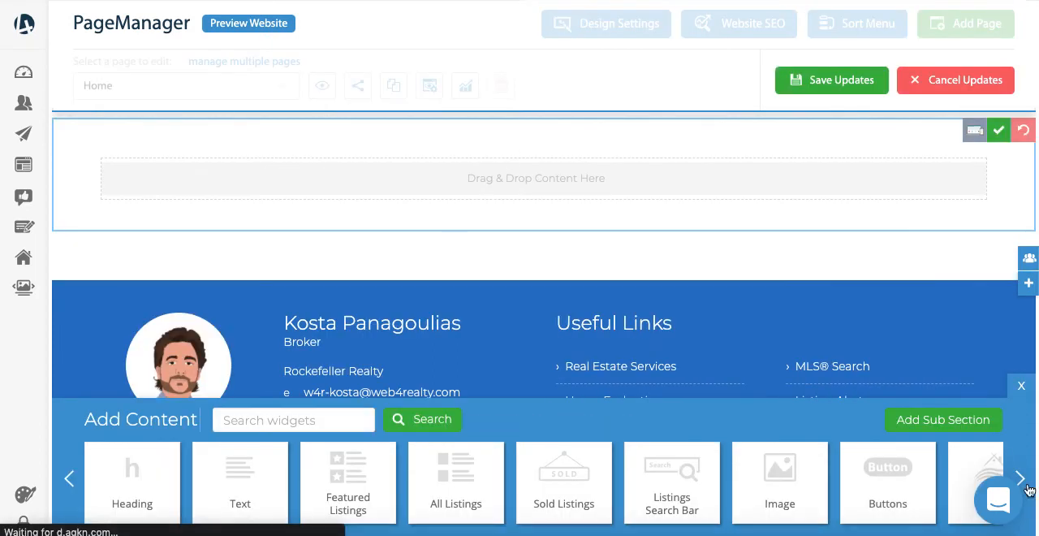
# Drop a Blog Post widget from the Add Content bar into the new section, bringing up its settings.
pyautogui.click(997, 500)
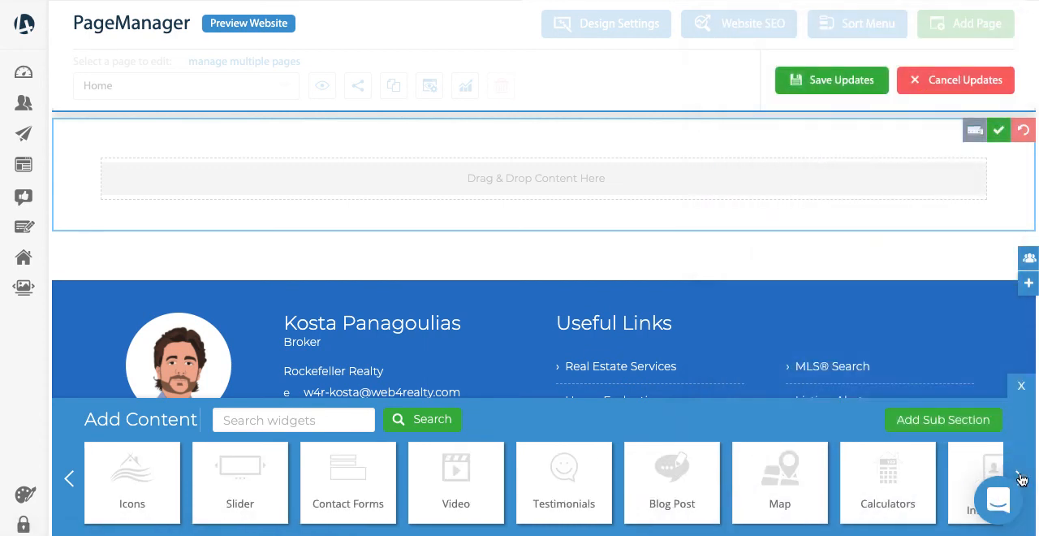
pyautogui.moveTo(672, 481); pyautogui.dragTo(620, 177)
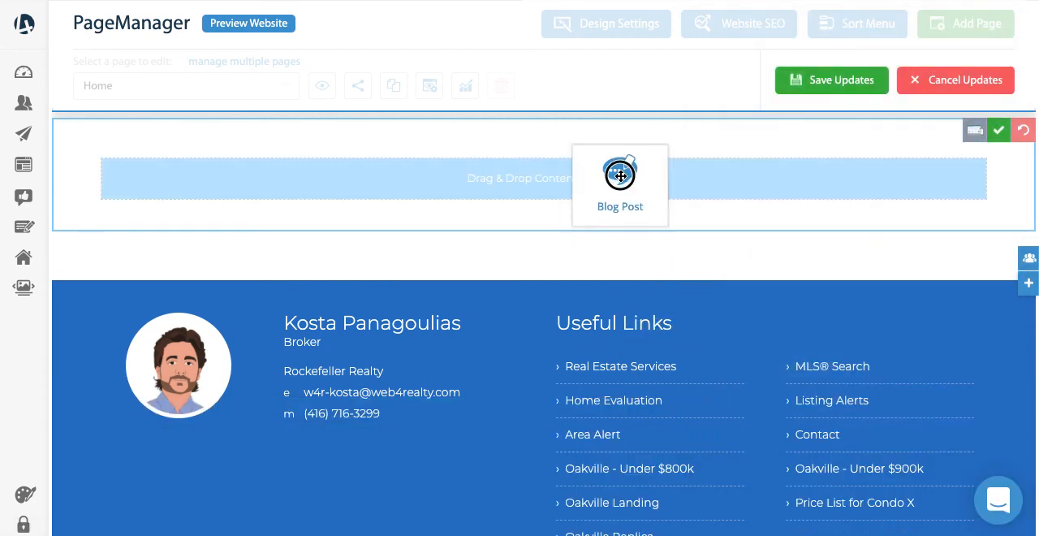
pyautogui.click(620, 174)
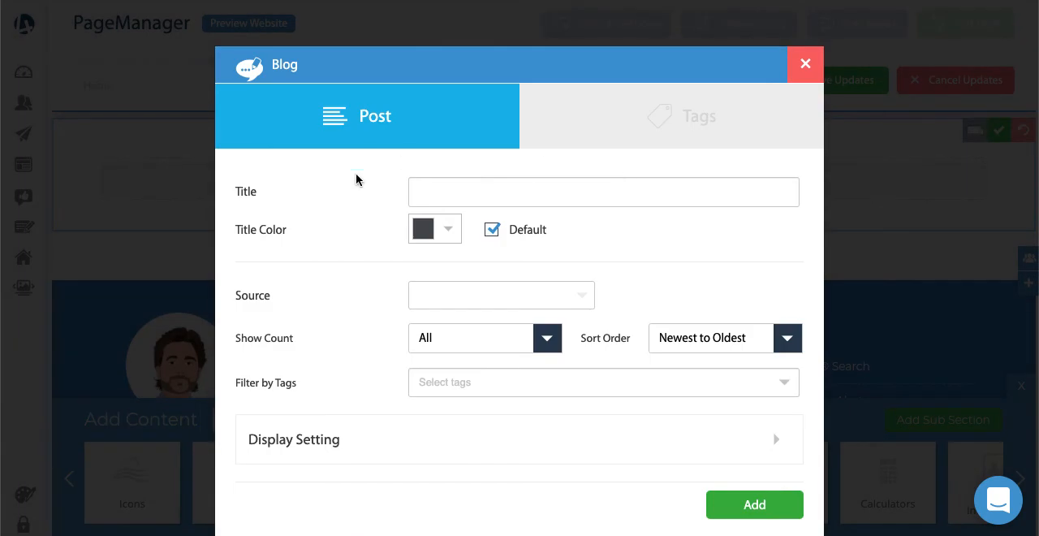
# Set the blog widget's Filter by Tags to 'mortgage'.
pyautogui.click(604, 382)
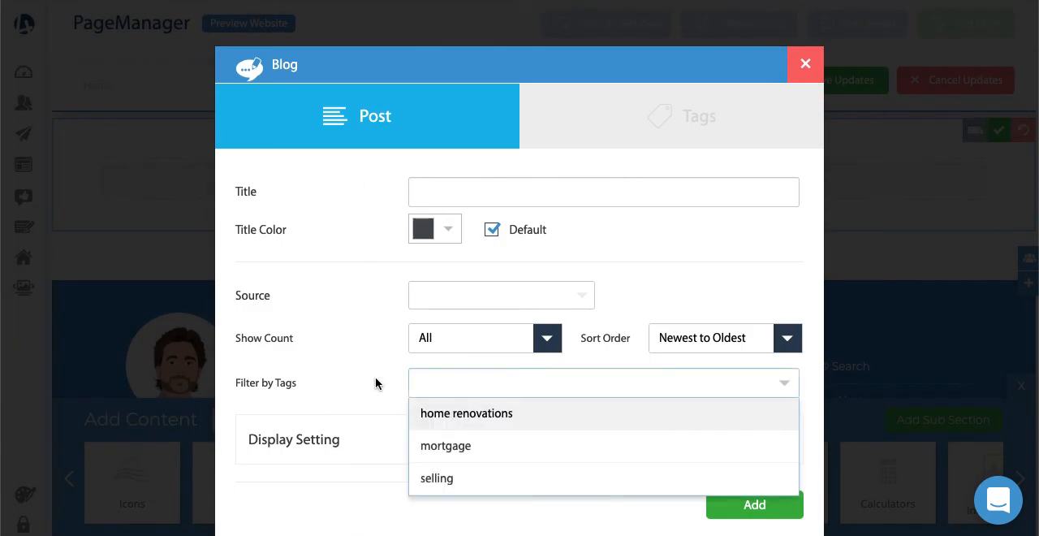
pyautogui.moveTo(397, 426)
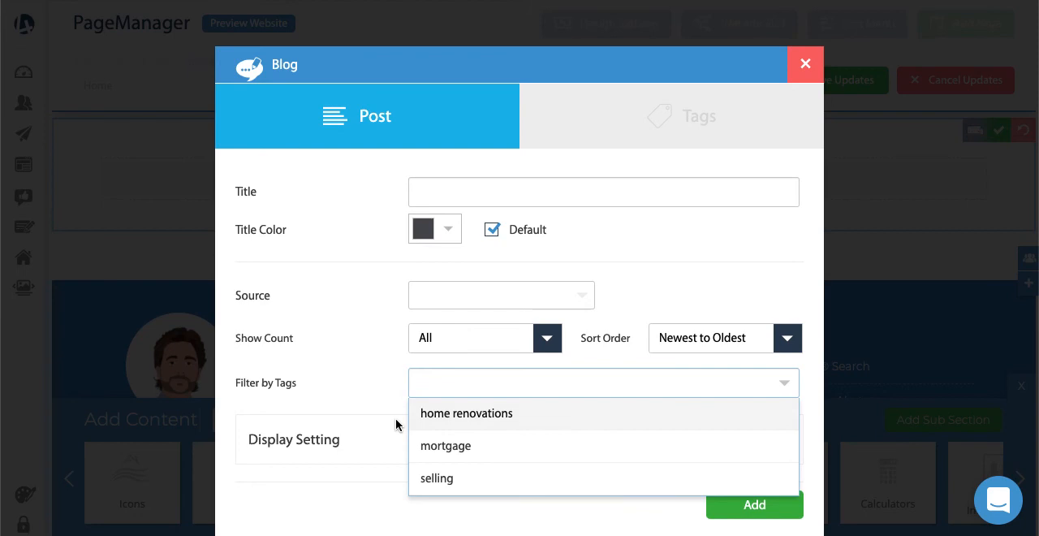
pyautogui.click(604, 384)
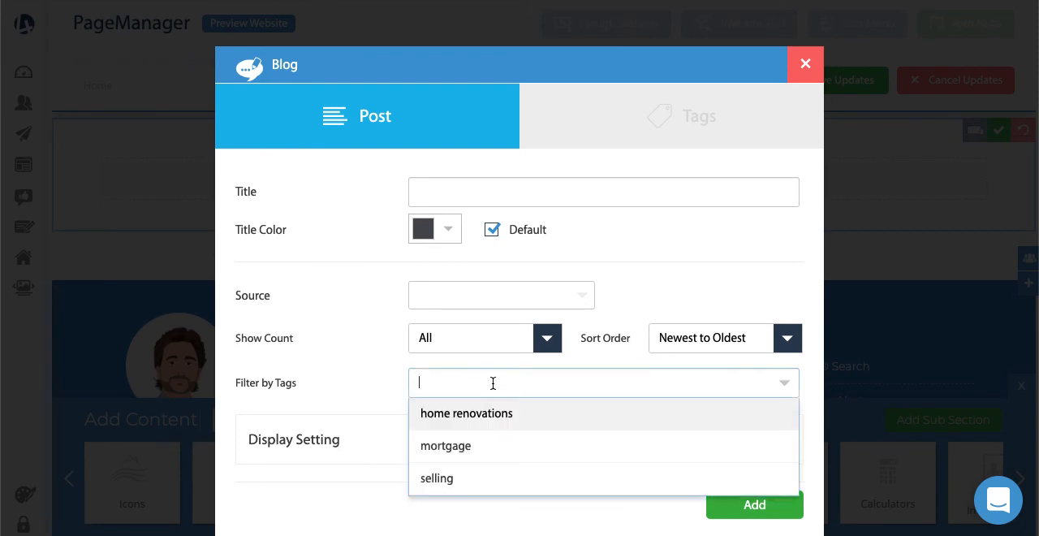
pyautogui.moveTo(489, 446)
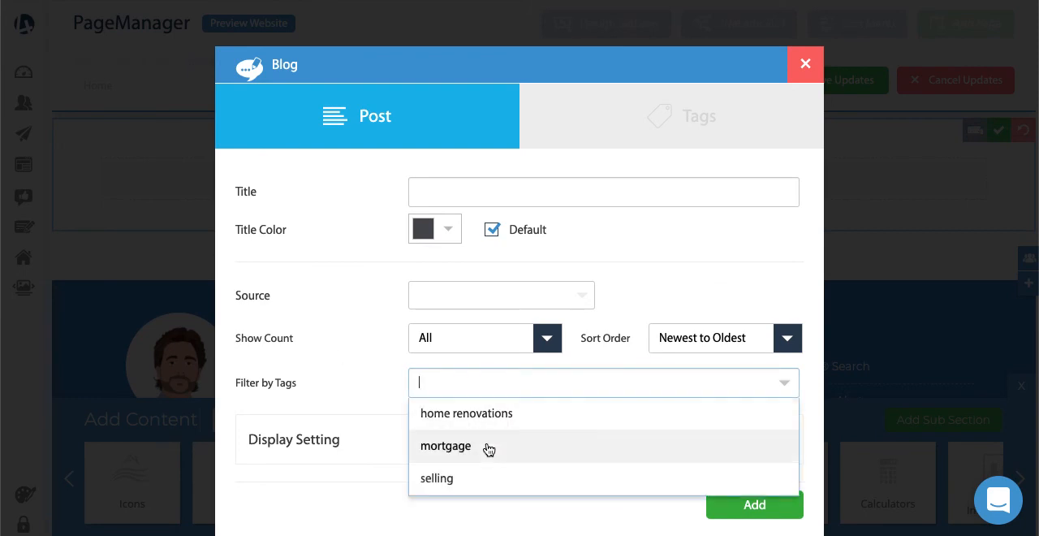
pyautogui.click(445, 444)
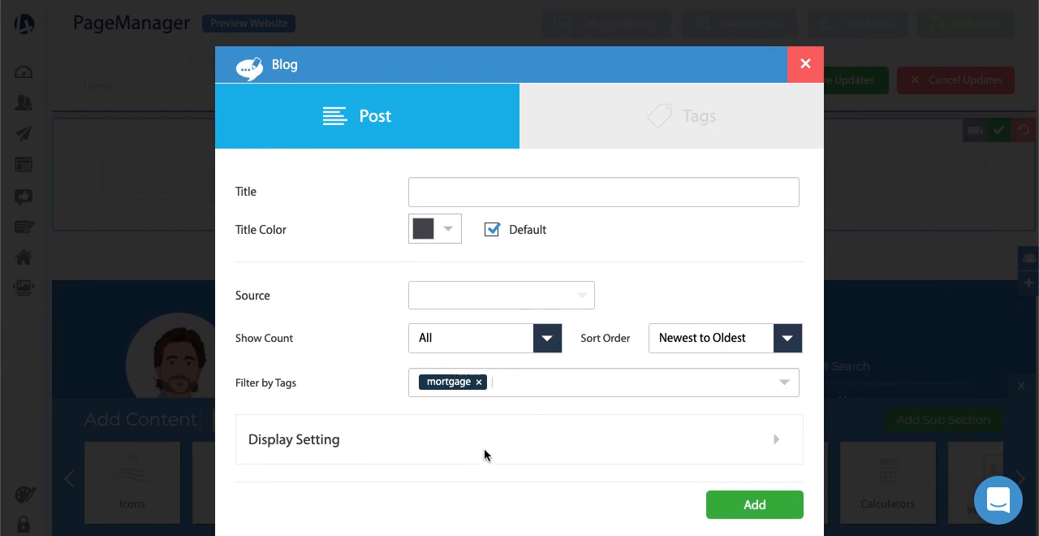
pyautogui.click(294, 438)
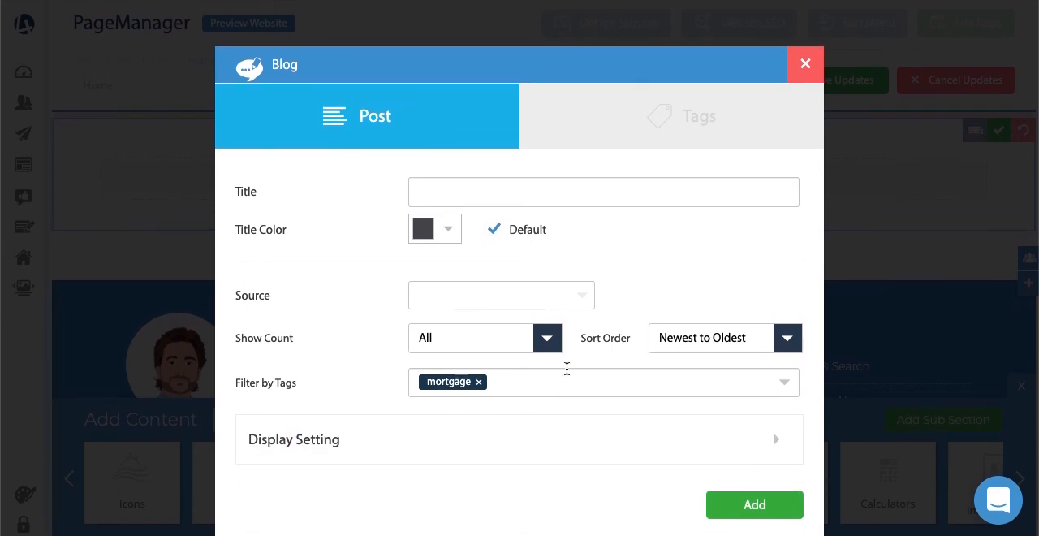
pyautogui.moveTo(325, 306)
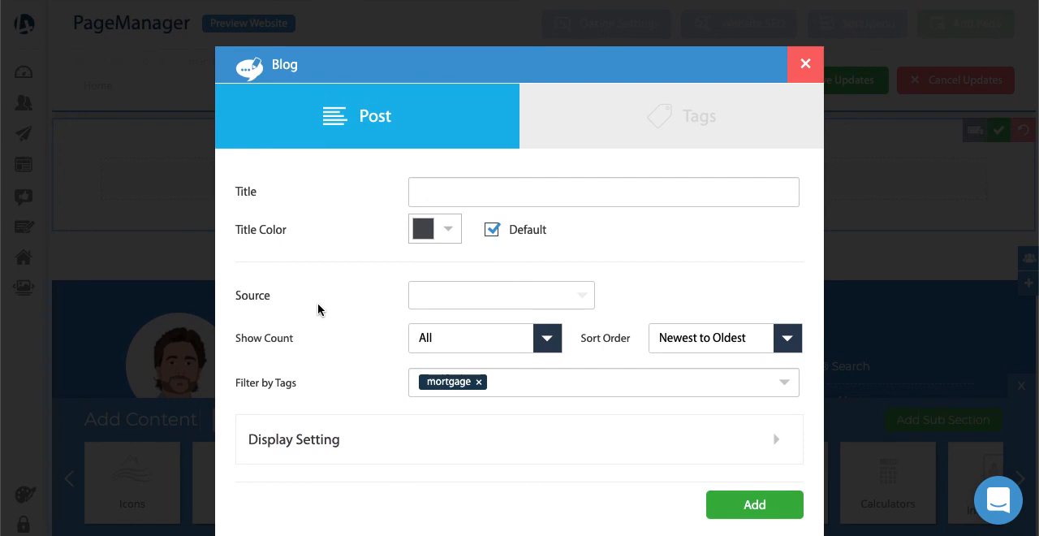
pyautogui.moveTo(262, 302)
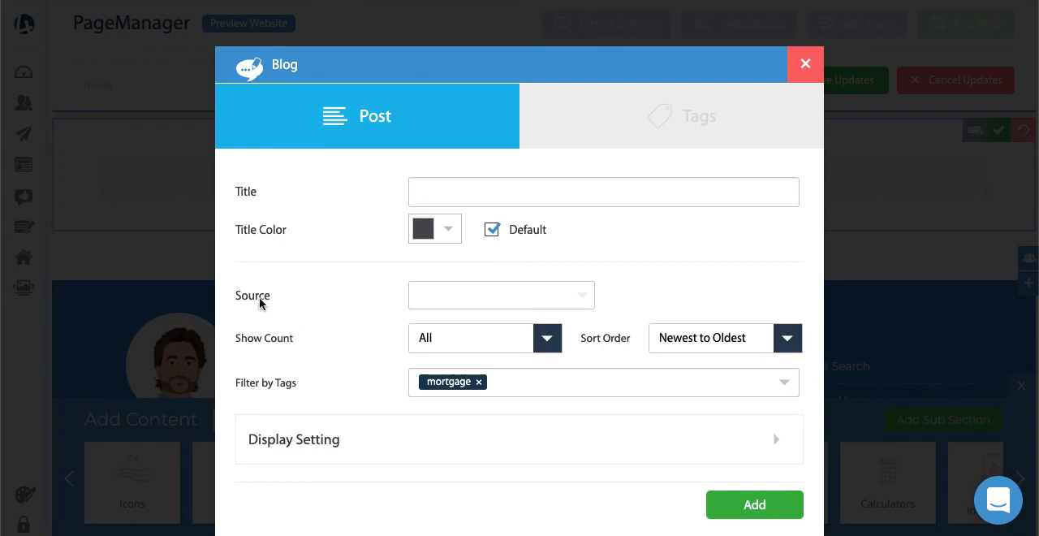
pyautogui.moveTo(261, 339)
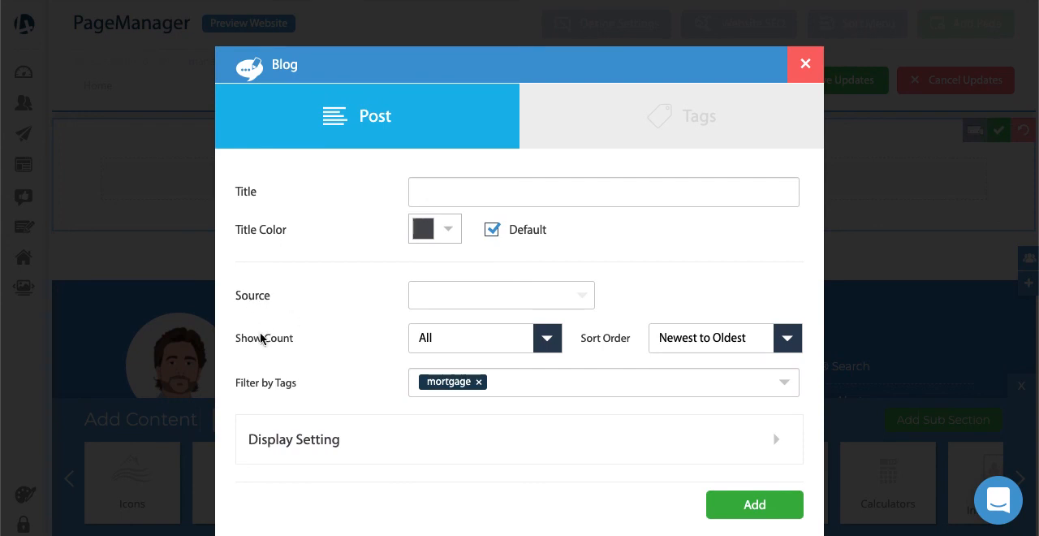
pyautogui.moveTo(624, 116)
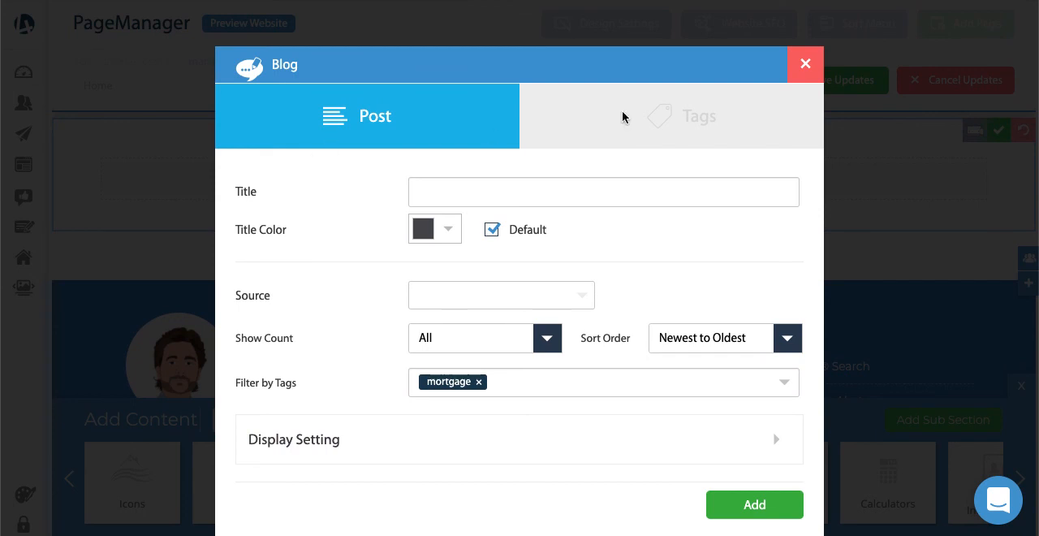
pyautogui.moveTo(371, 175)
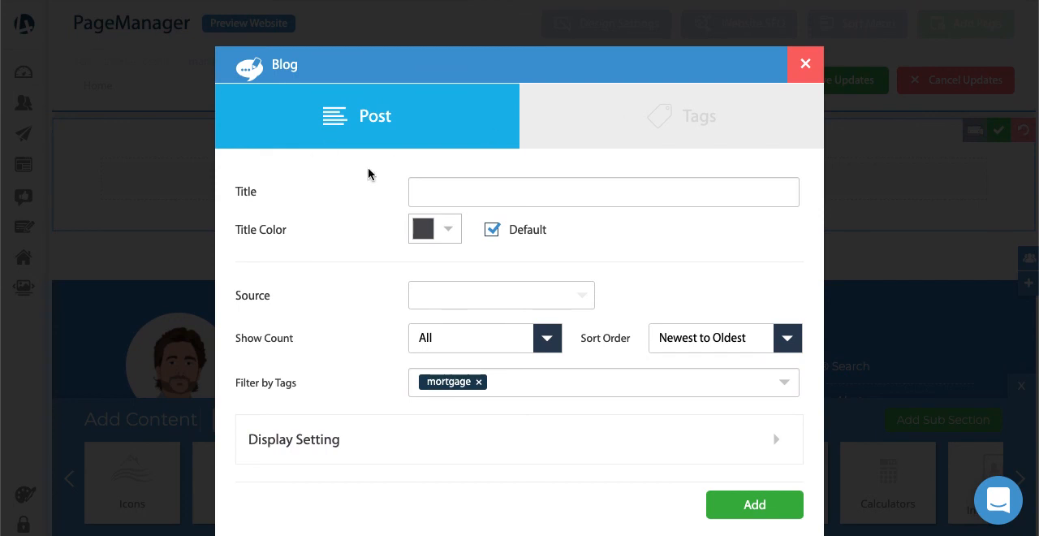